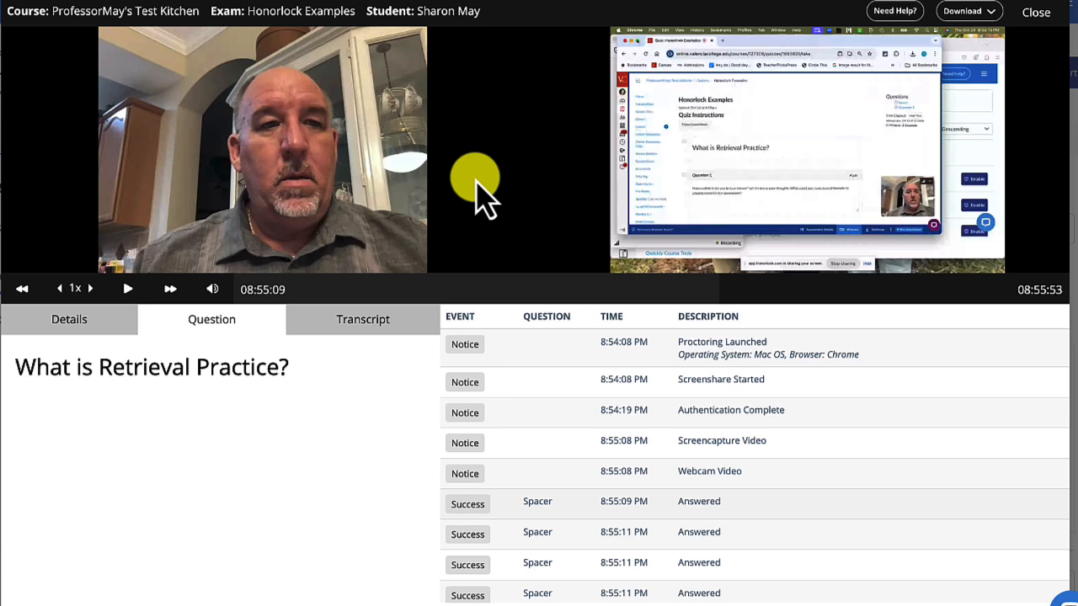
mouse_move(454, 152)
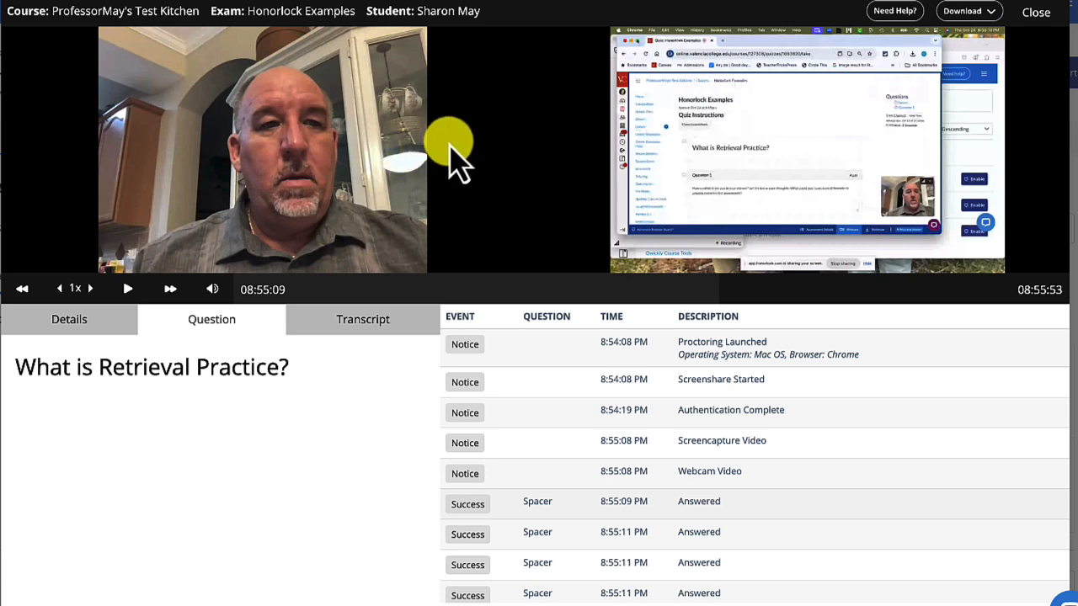
mouse_move(269, 139)
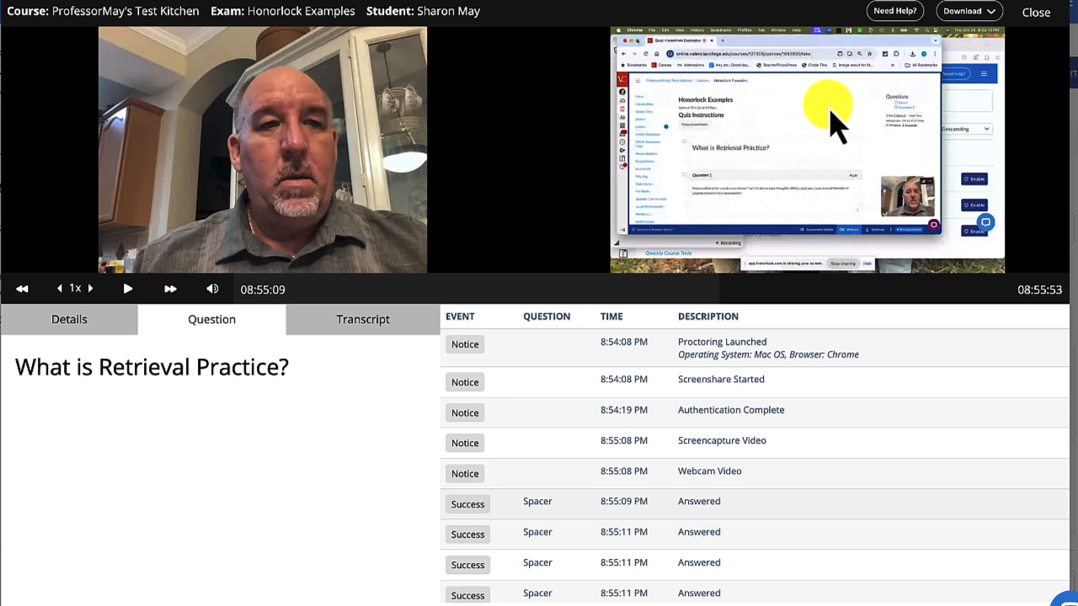
mouse_move(539, 194)
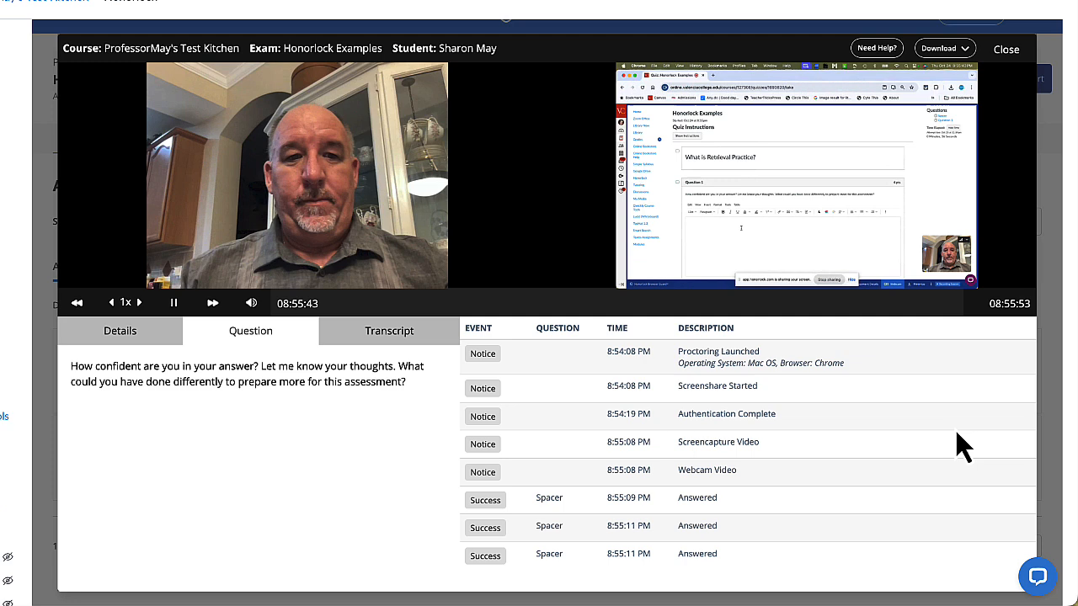
Step: Bring up the second session recording with its exam guidelines and Medium-flagged Question 1 log
click(120, 330)
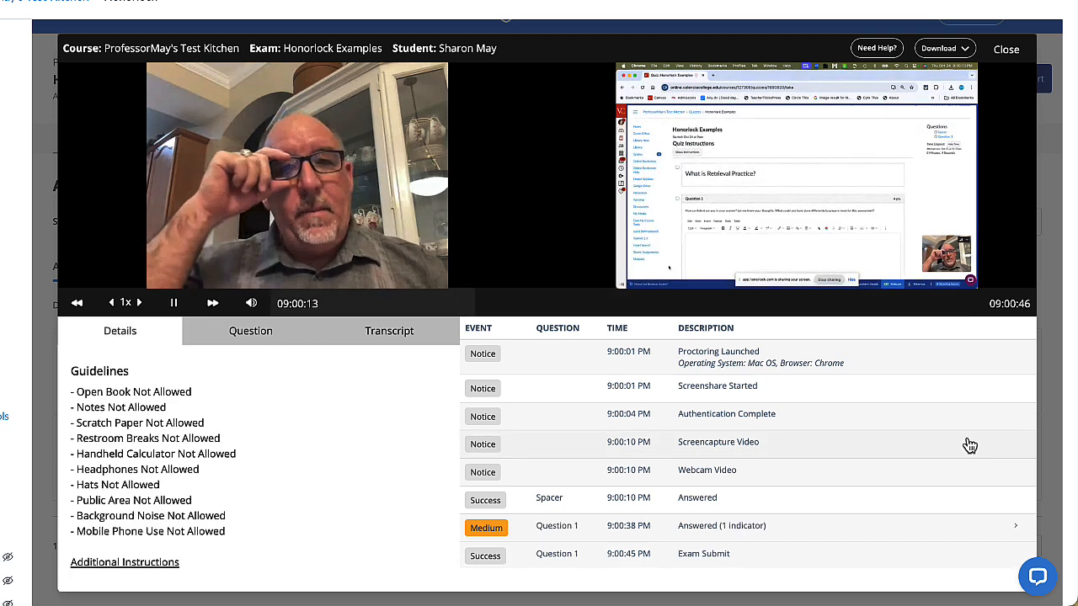